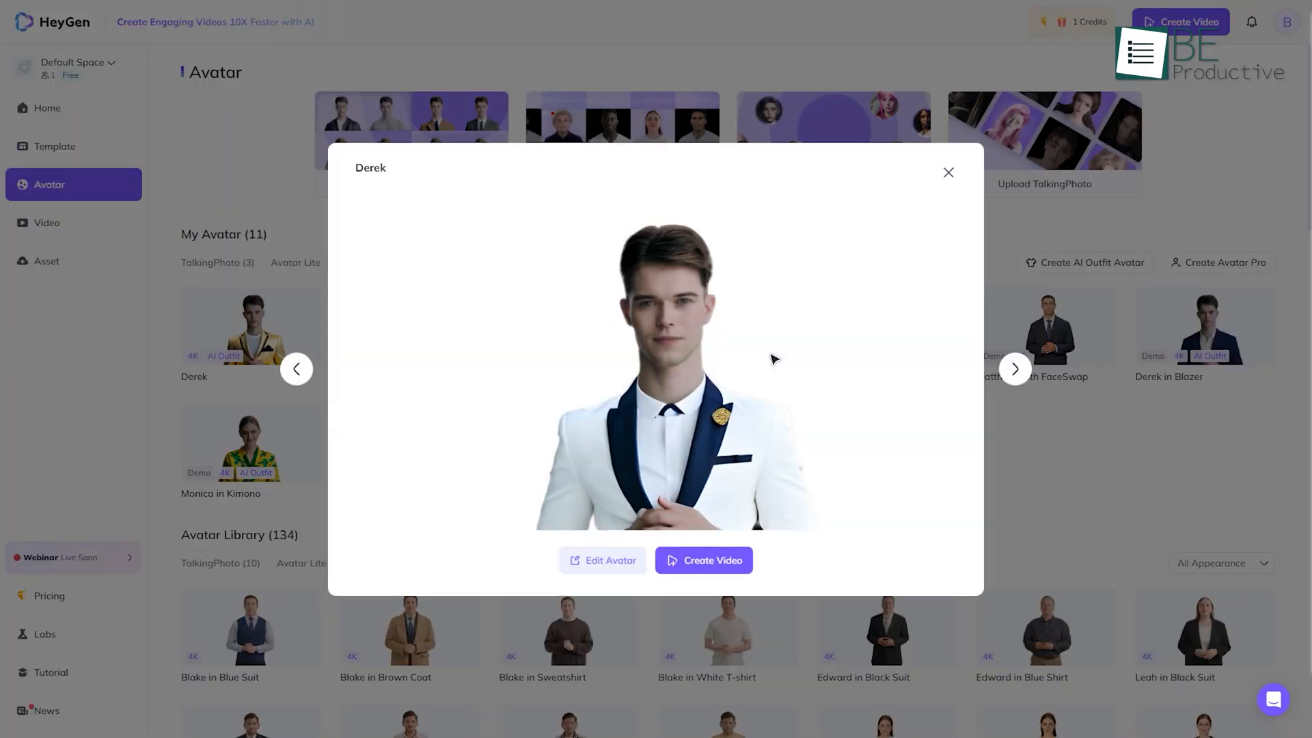
Create a new video from the Derek avatar preview to open the editor.
click(703, 559)
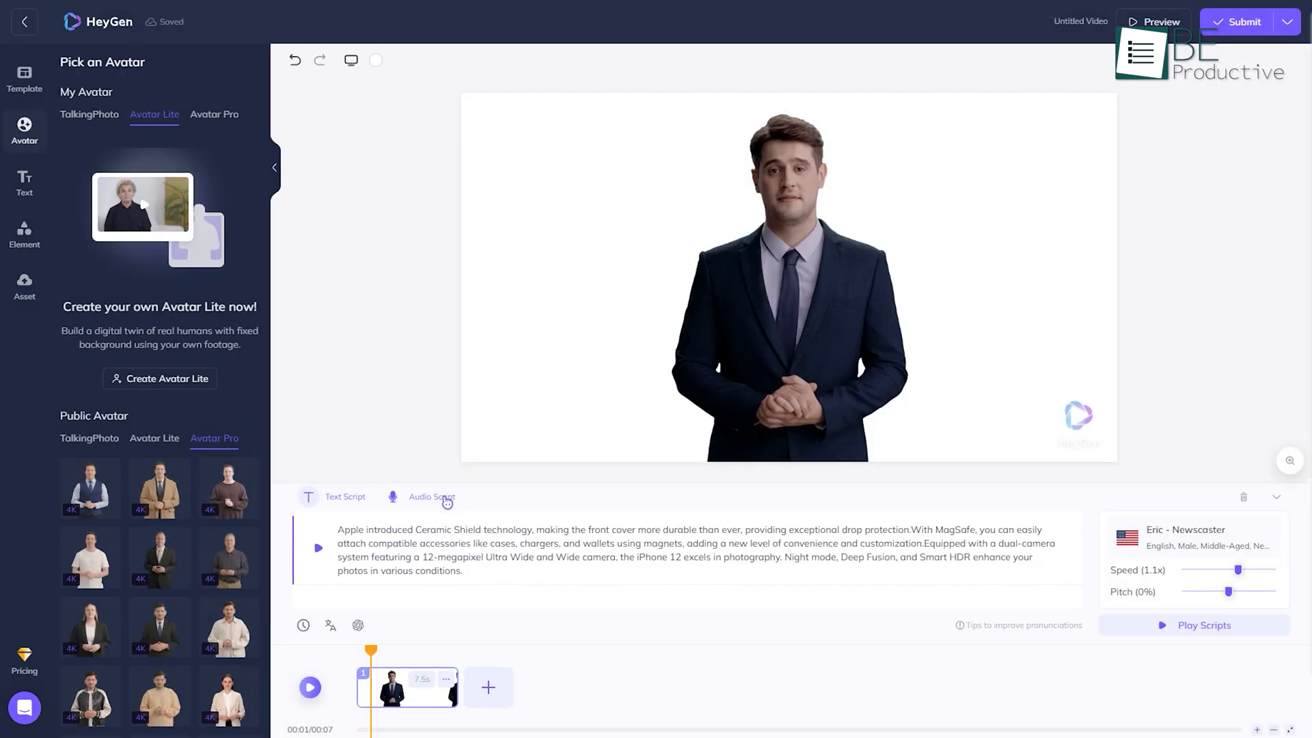
Switch the scene's voice source to Audio Script with upload and Record options.
click(422, 496)
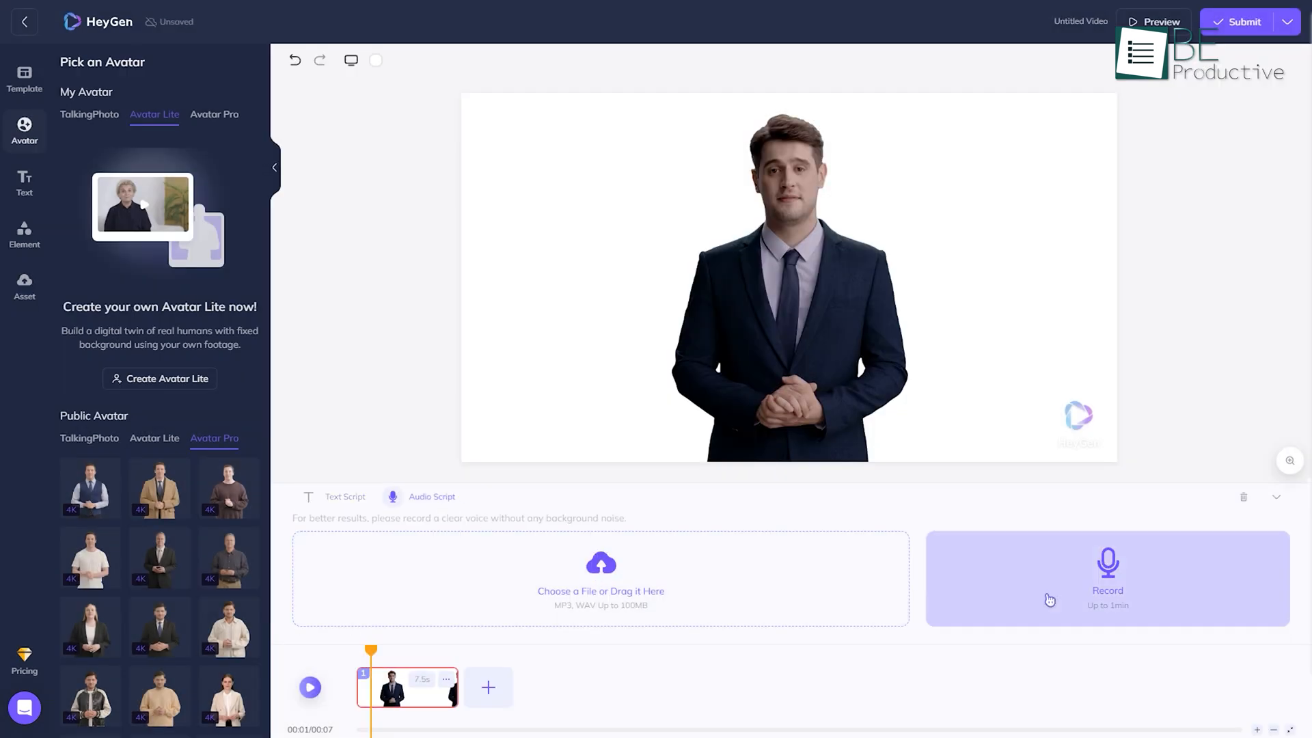
click(159, 626)
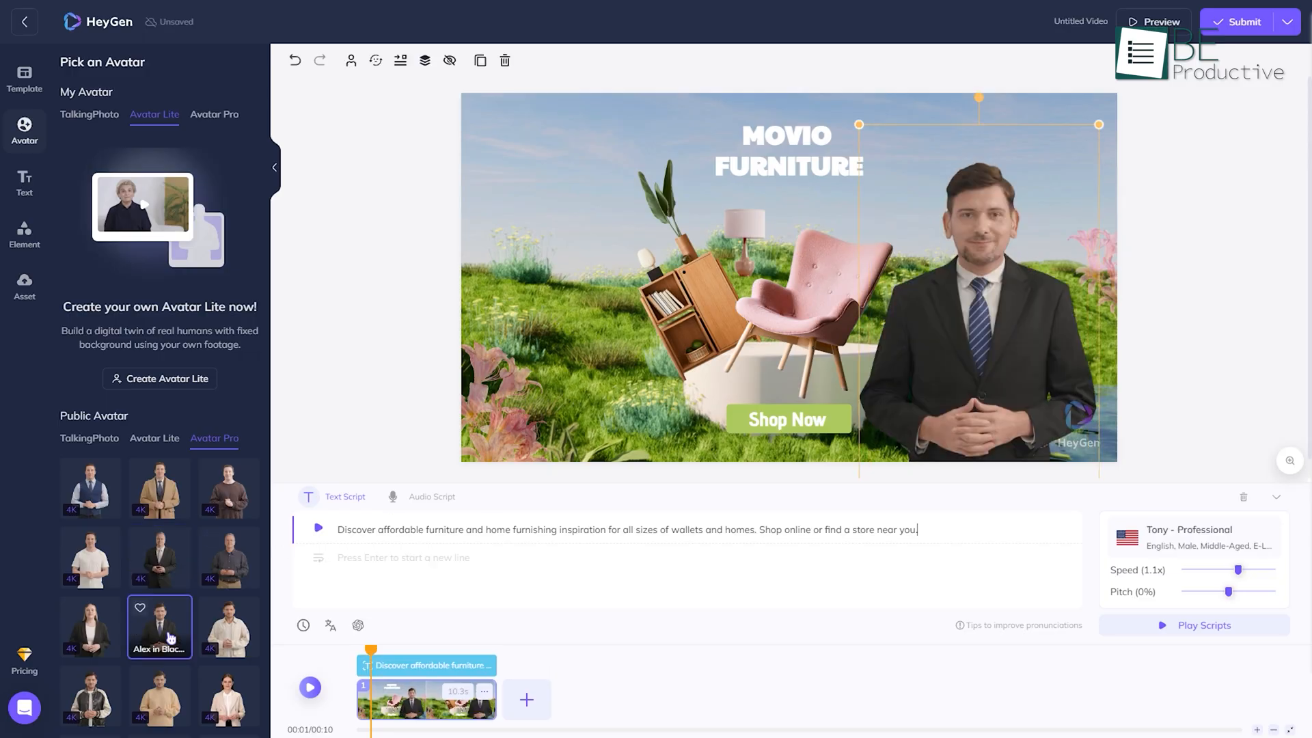
Place a suited public avatar into the Movio Furniture scene.
click(24, 22)
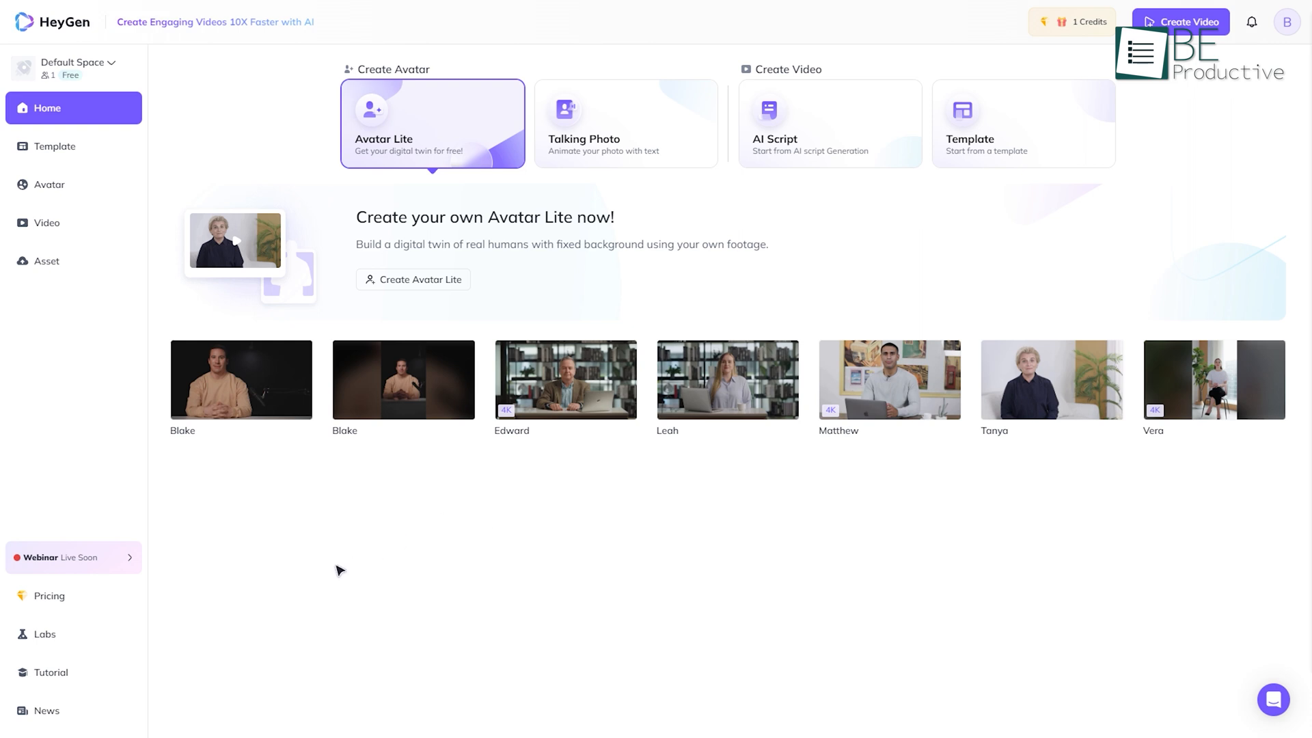